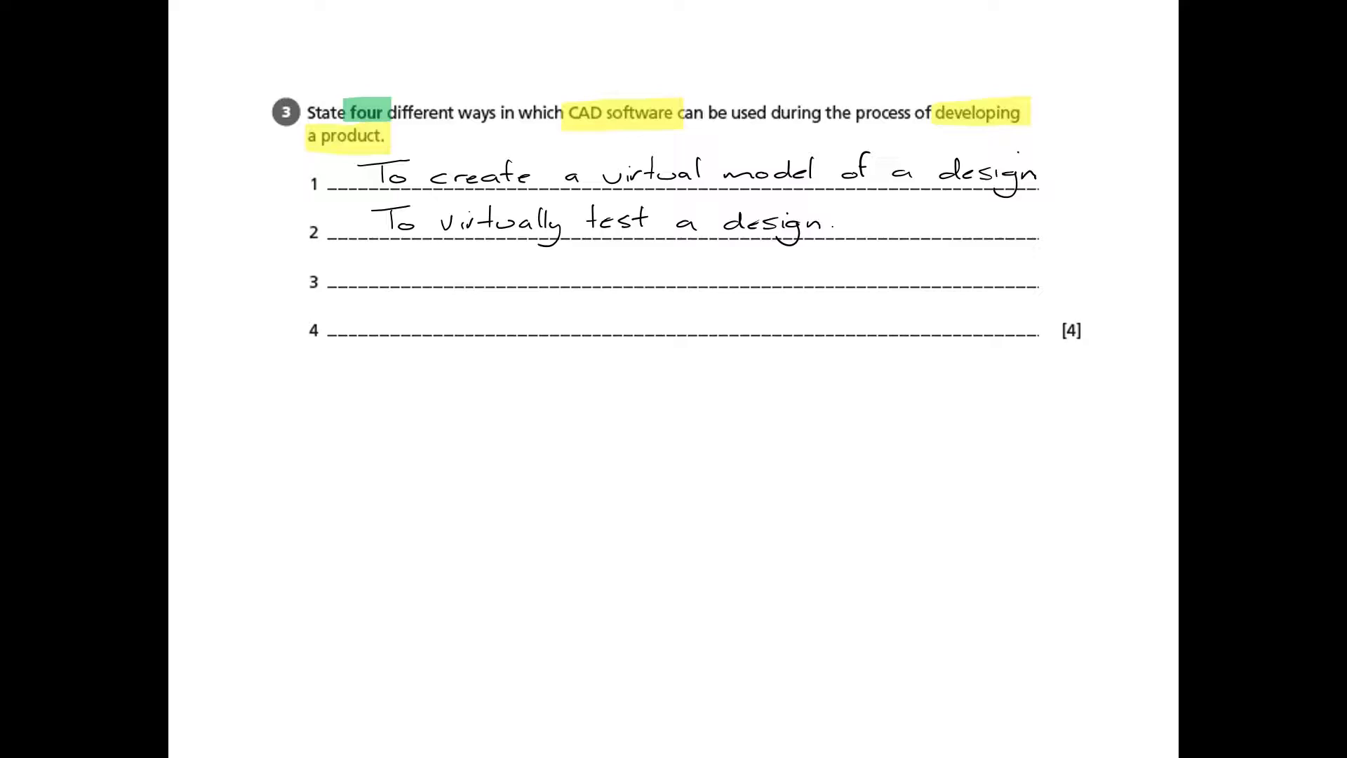
type("To program CAM machines.")
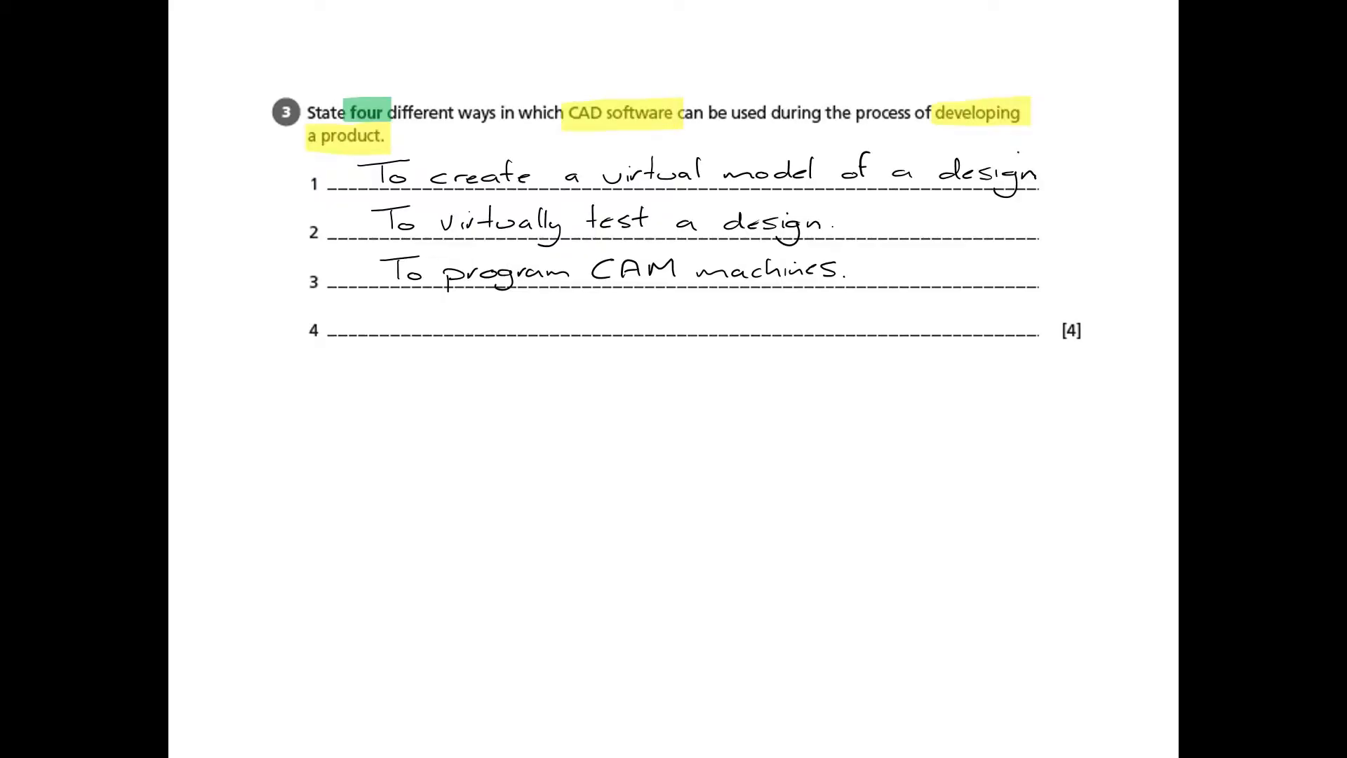
type("To create images to present to clients.")
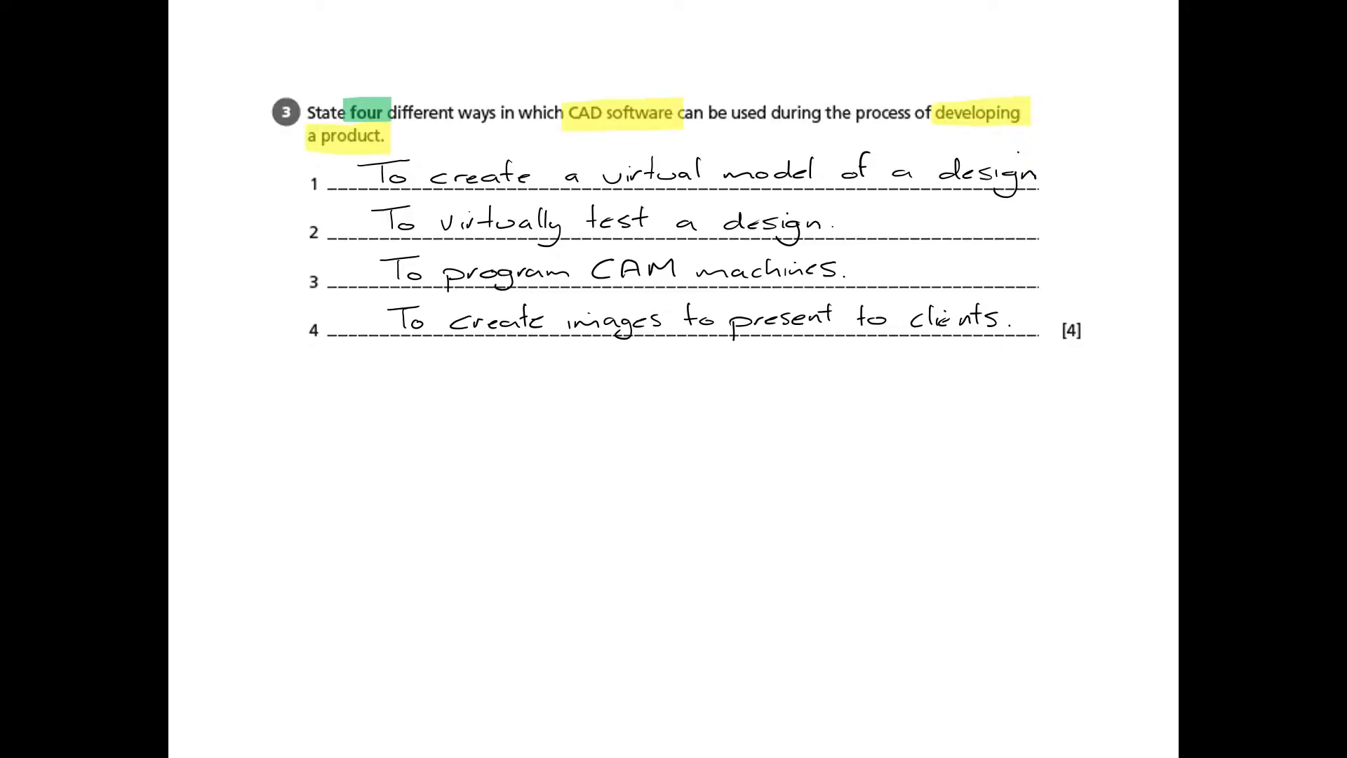